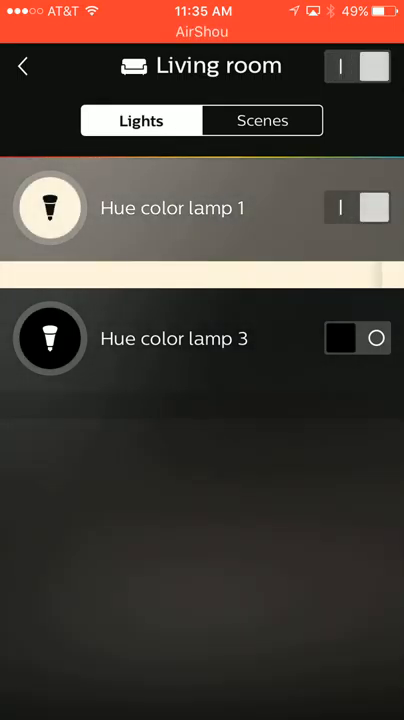
# Show the Living room's Scenes collection and scroll through it.
pyautogui.click(262, 120)
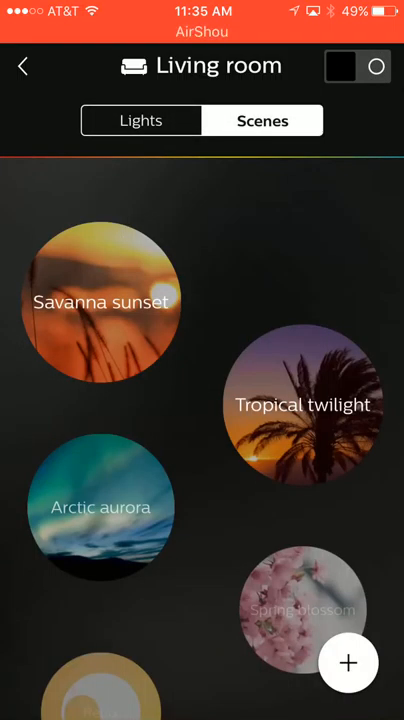
pyautogui.scroll(-3)
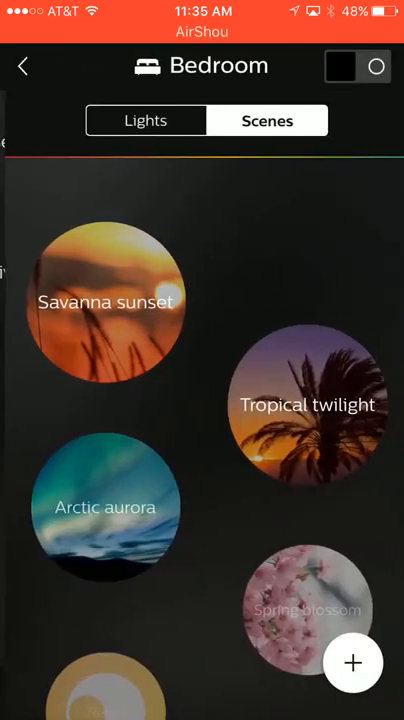
# Browse down the Bedroom scenes list, then return to the Home rooms list.
pyautogui.scroll(-3)
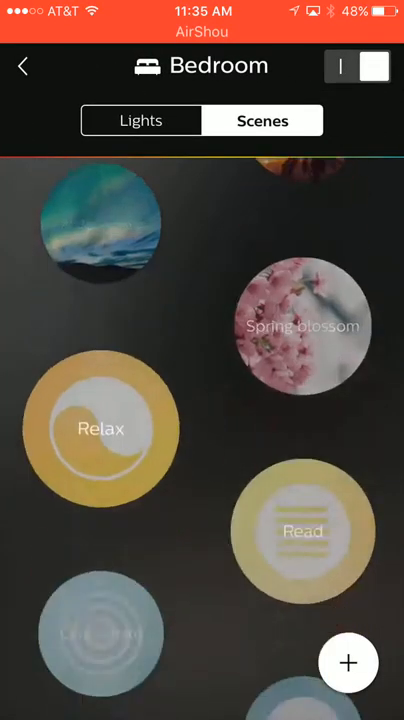
pyautogui.scroll(-3)
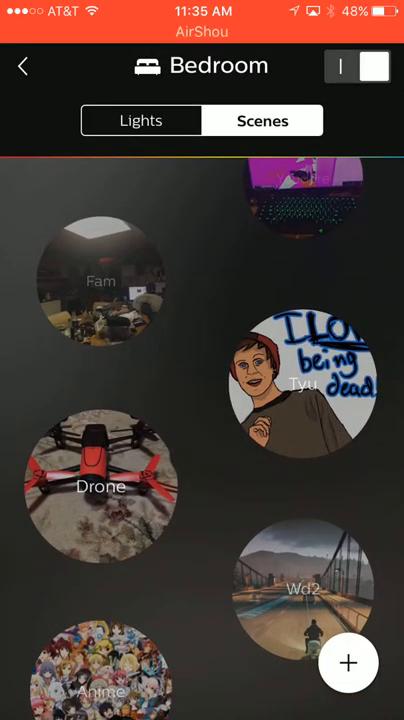
pyautogui.scroll(-3)
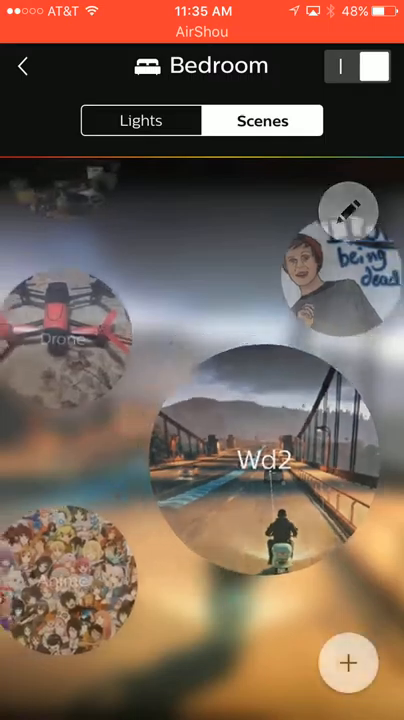
pyautogui.click(24, 64)
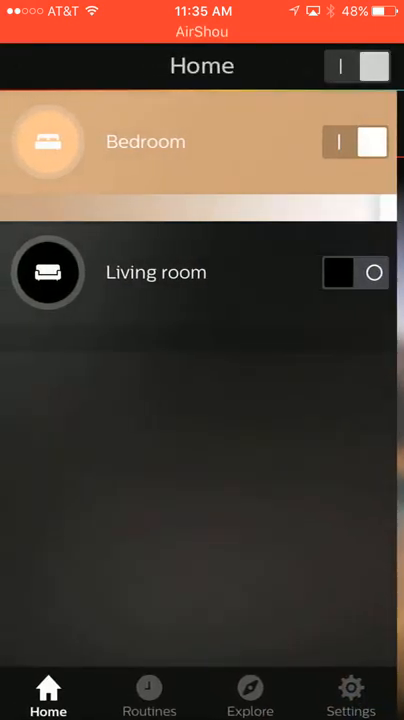
# Set the Bedroom light to a cooler pale white using the Whites picker.
pyautogui.click(356, 272)
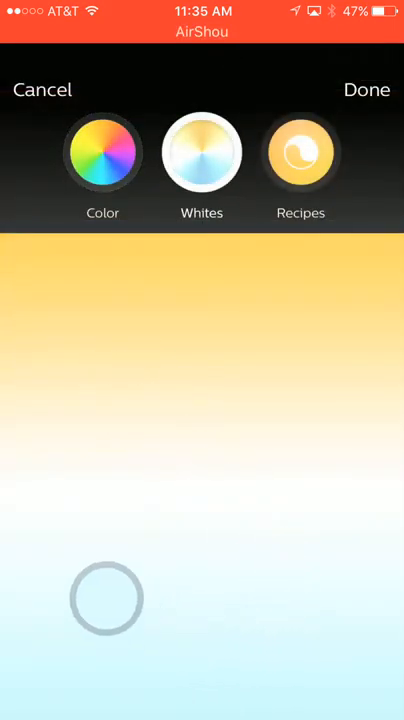
pyautogui.click(102, 152)
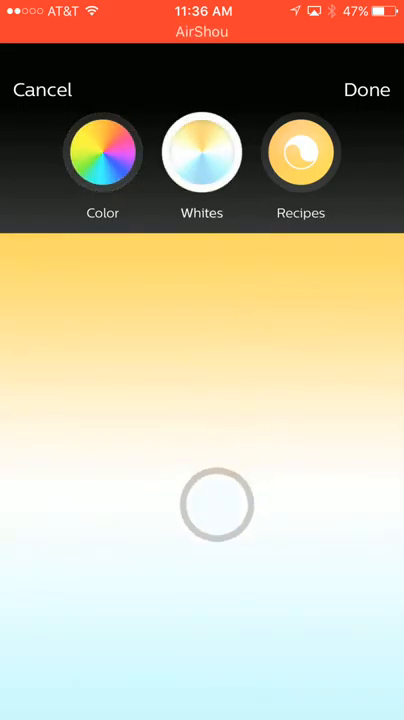
pyautogui.moveTo(216, 504); pyautogui.dragTo(106, 670)
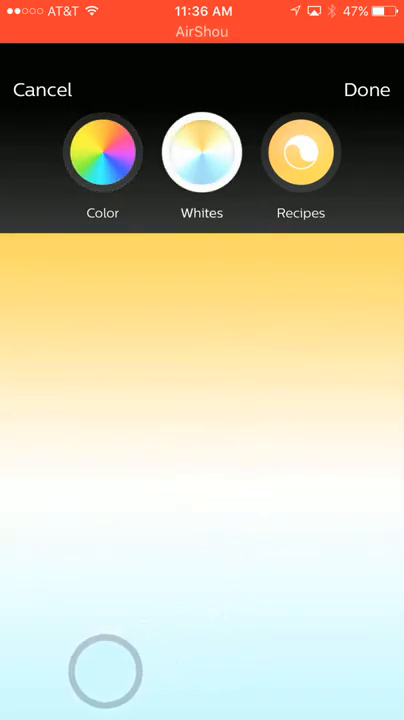
pyautogui.moveTo(106, 672); pyautogui.dragTo(248, 444)
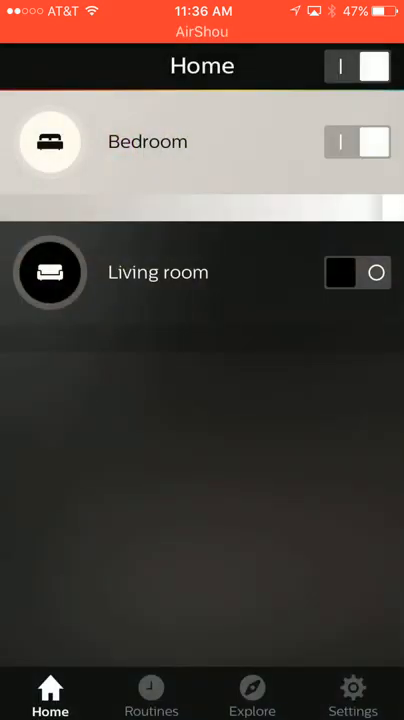
pyautogui.click(150, 694)
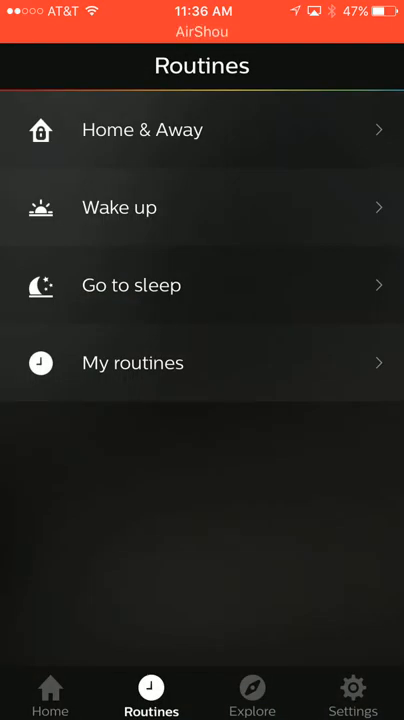
pyautogui.click(352, 696)
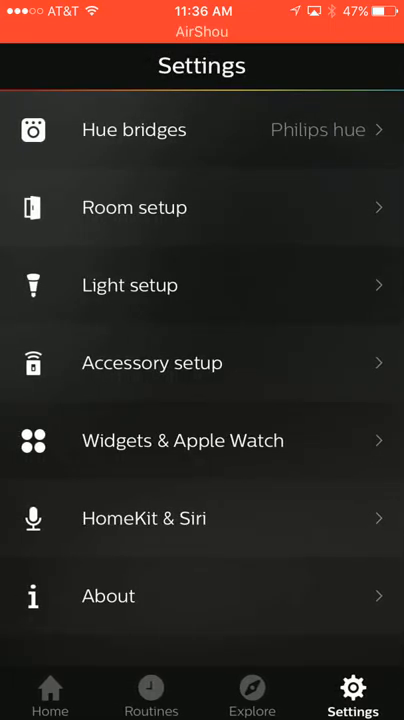
pyautogui.click(48, 690)
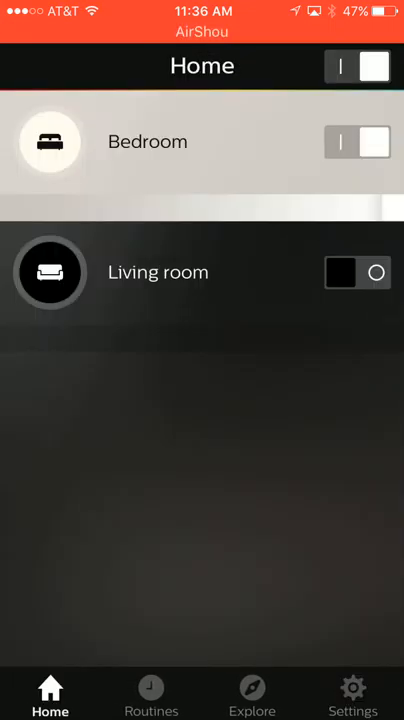